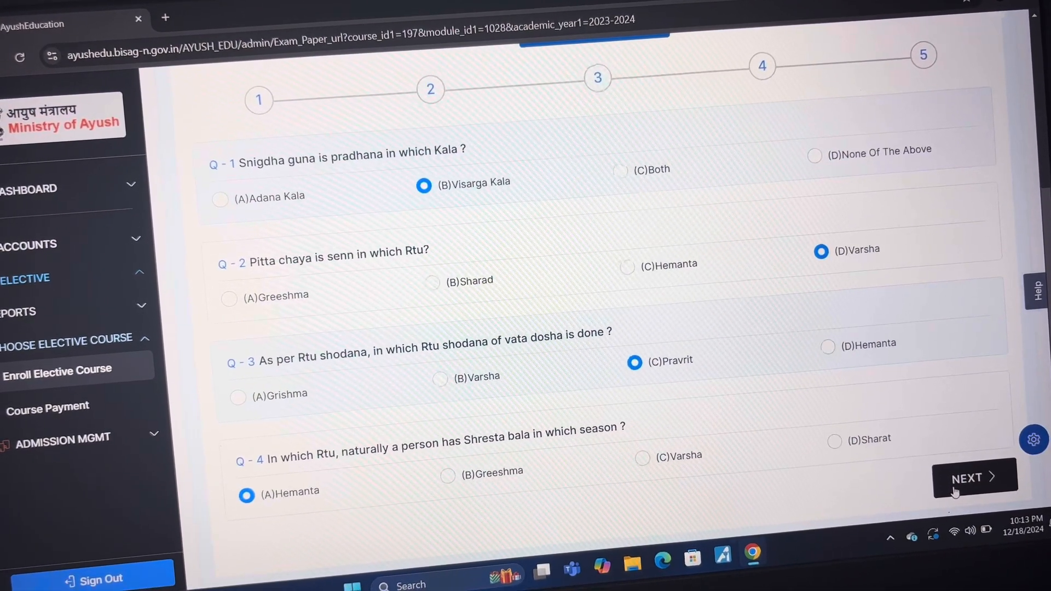
- Advance past the answered pages for questions 1–4 and 5–8 to reach questions 9–12
click(974, 478)
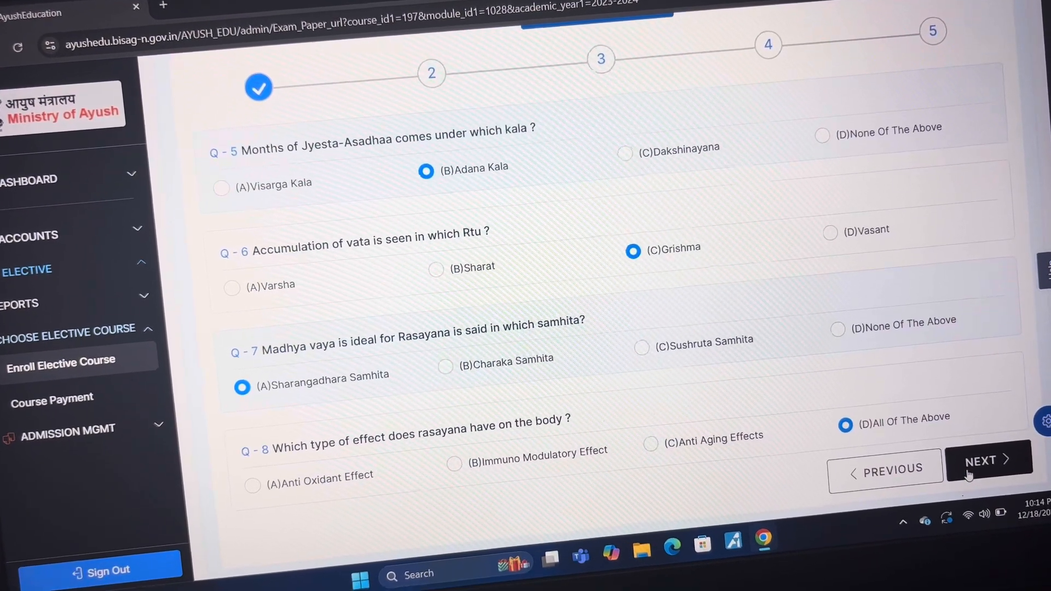
click(987, 461)
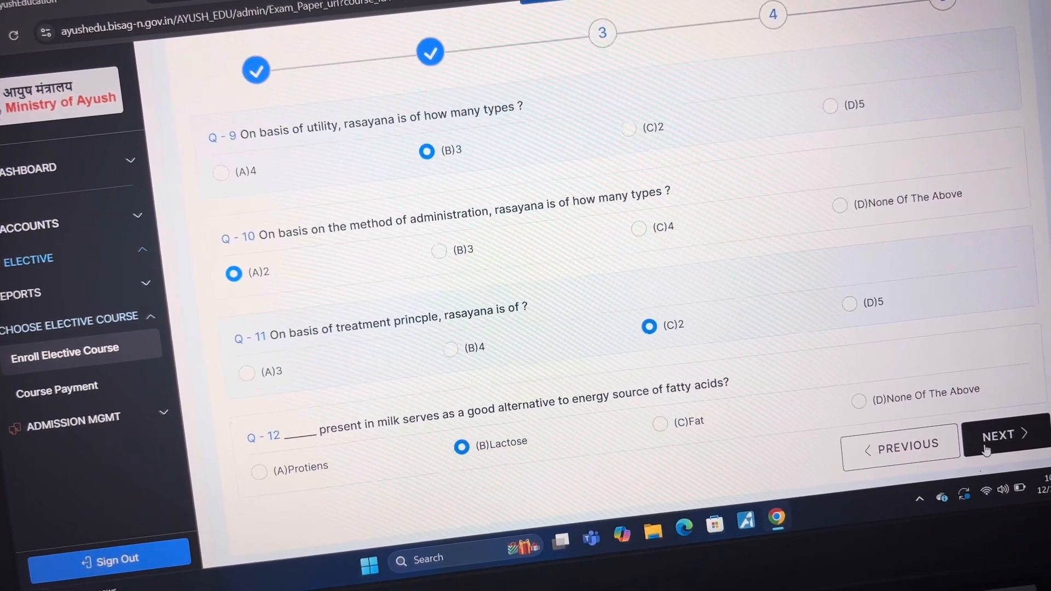
- Advance through questions 13–16 to the final page with questions 17–20 answered
click(1000, 434)
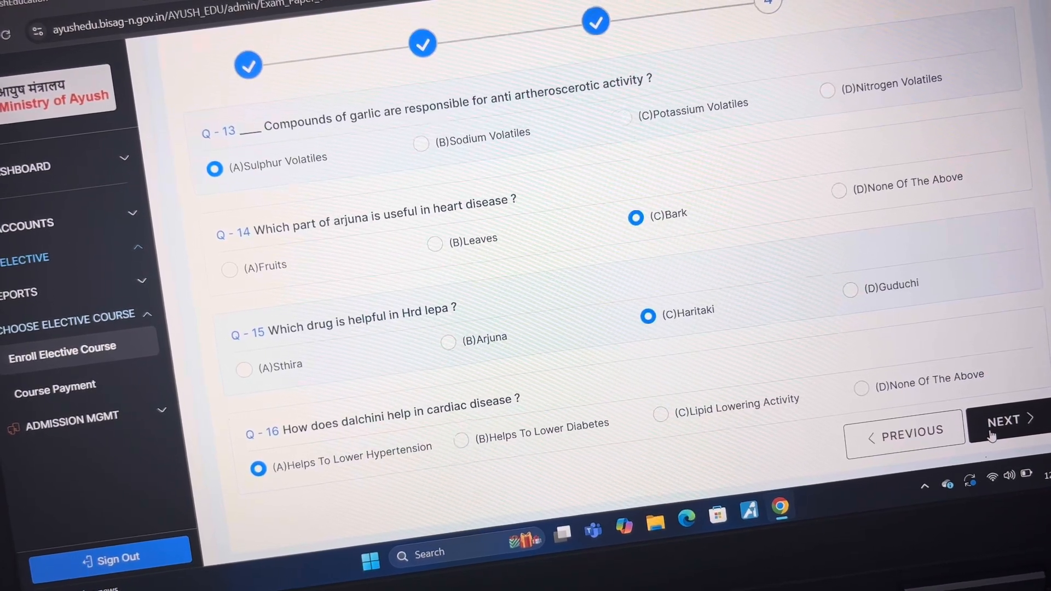
click(1004, 420)
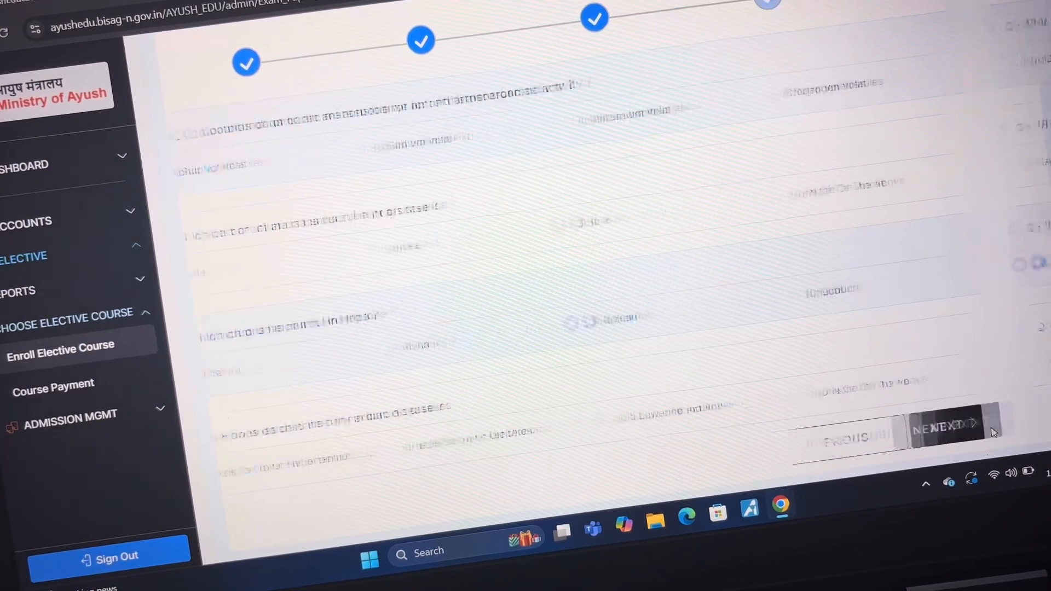
click(944, 430)
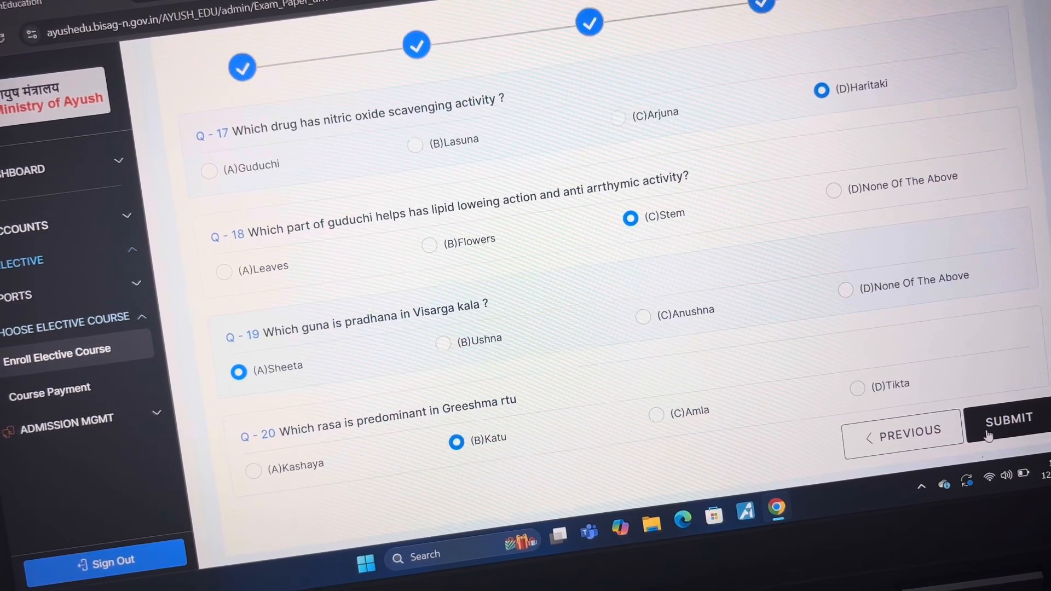
- Submit the completed Module 5 quiz so the answer key is confirmed as submitted
click(1009, 420)
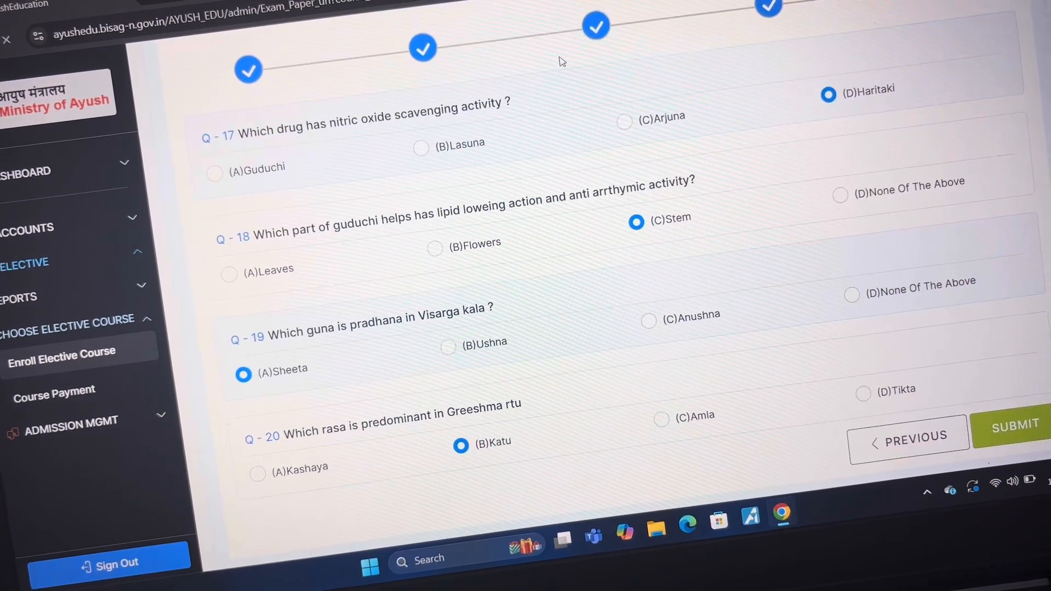
click(1011, 425)
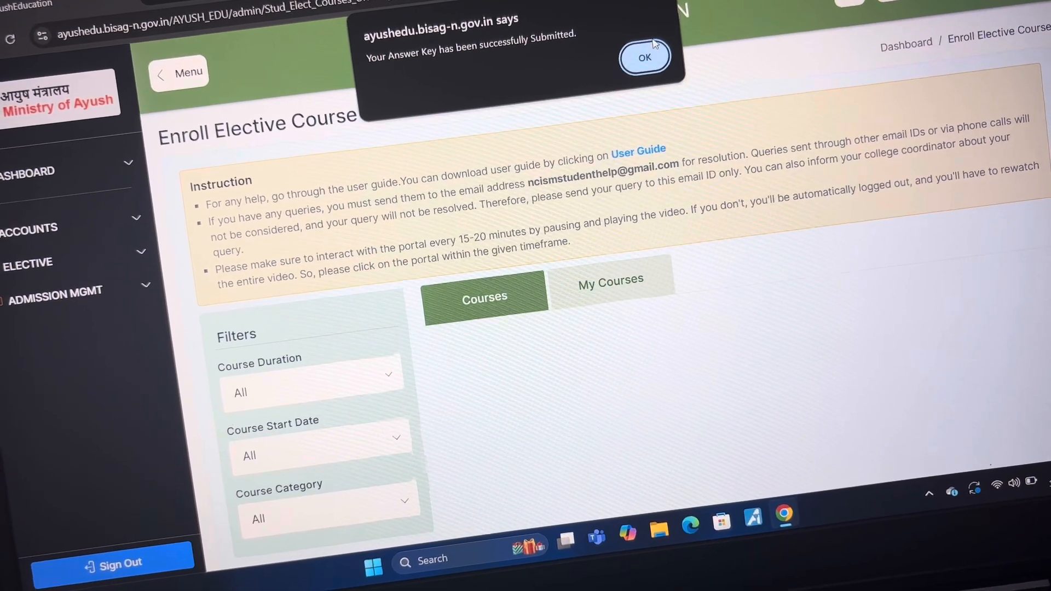
- Dismiss the submission alert and show the enrolled courses list under My Courses
click(644, 57)
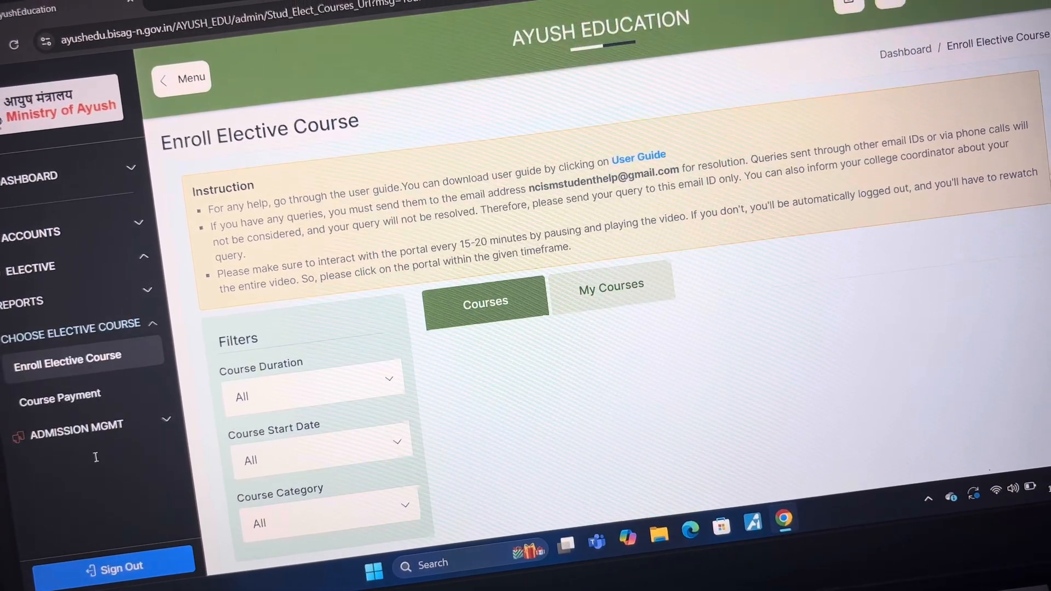
click(66, 356)
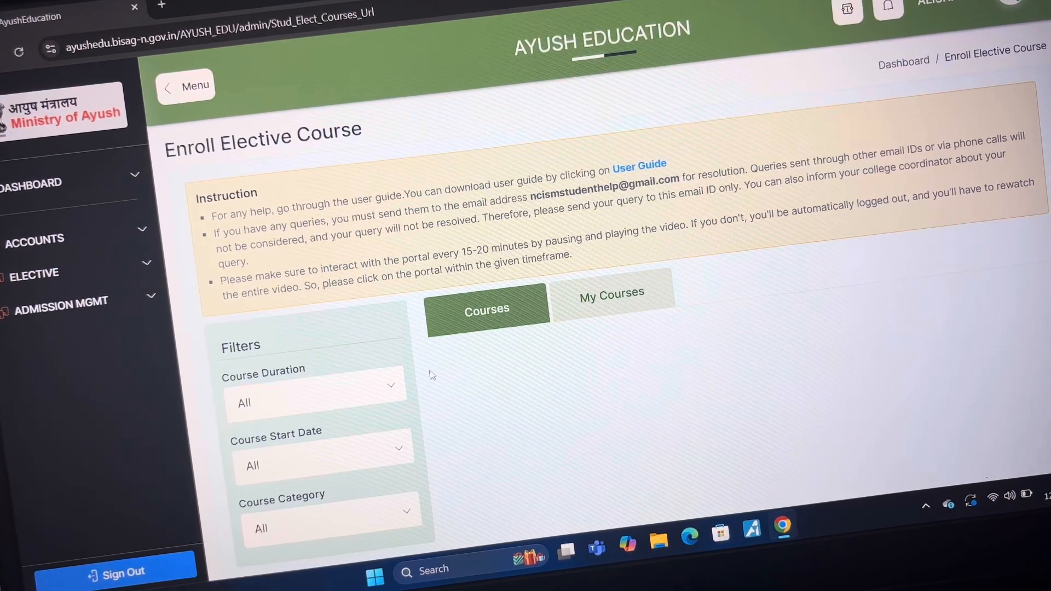
click(33, 274)
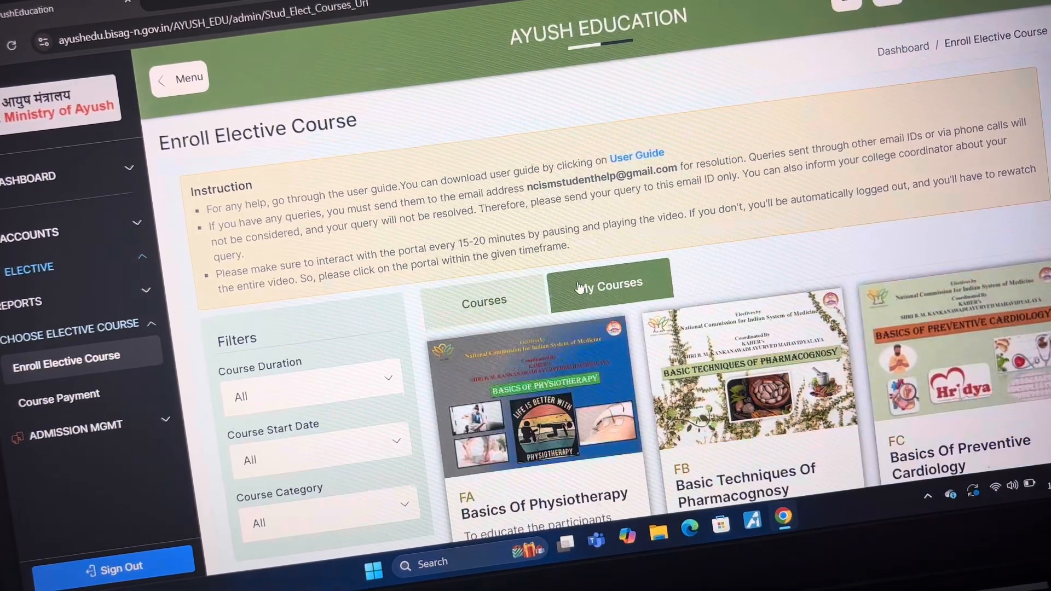
scroll(down, 3)
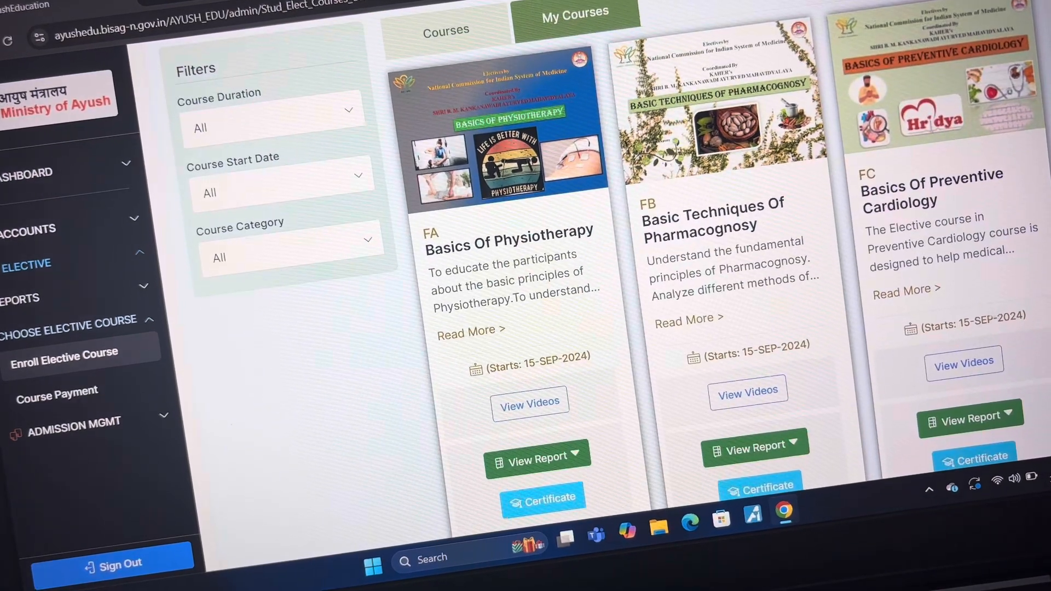
- Choose View Result from the report options of Basics Of Preventive Cardiology
click(974, 419)
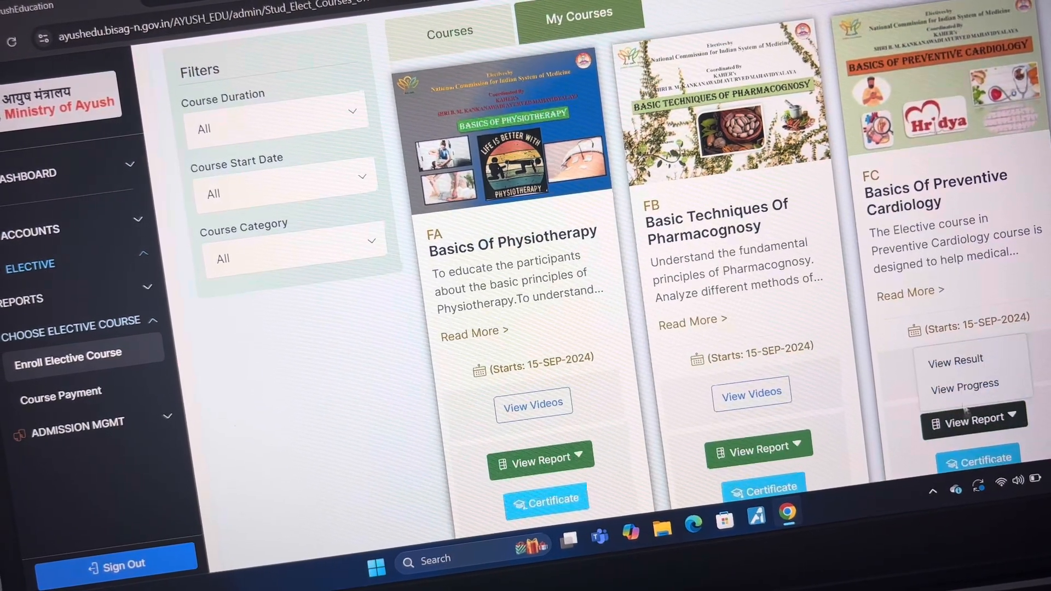
click(954, 359)
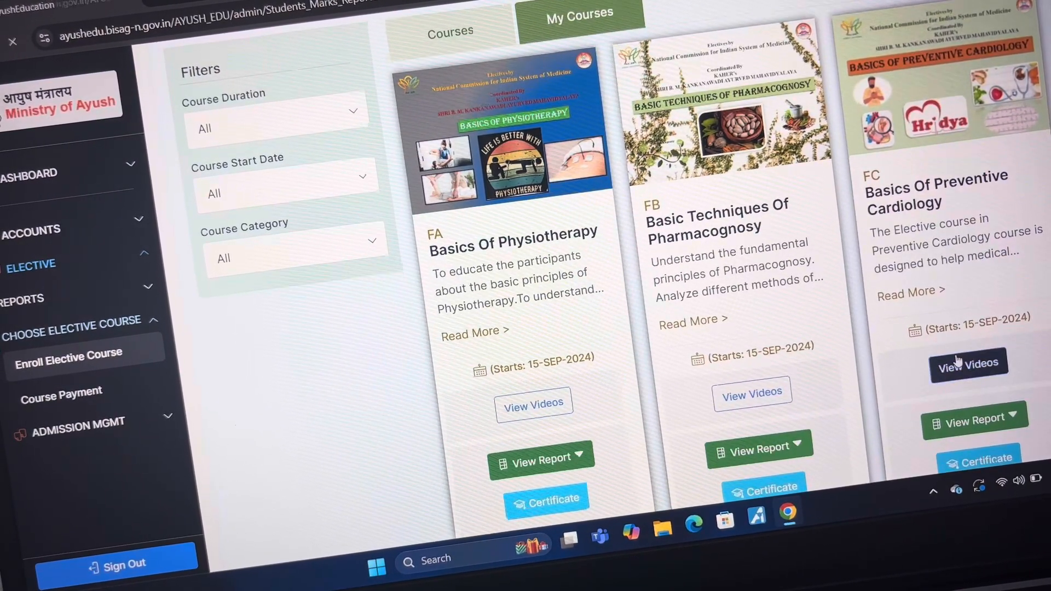
- Request the detailed marks and confirm, listing Basics of Preventive Cardiology set FC
click(967, 421)
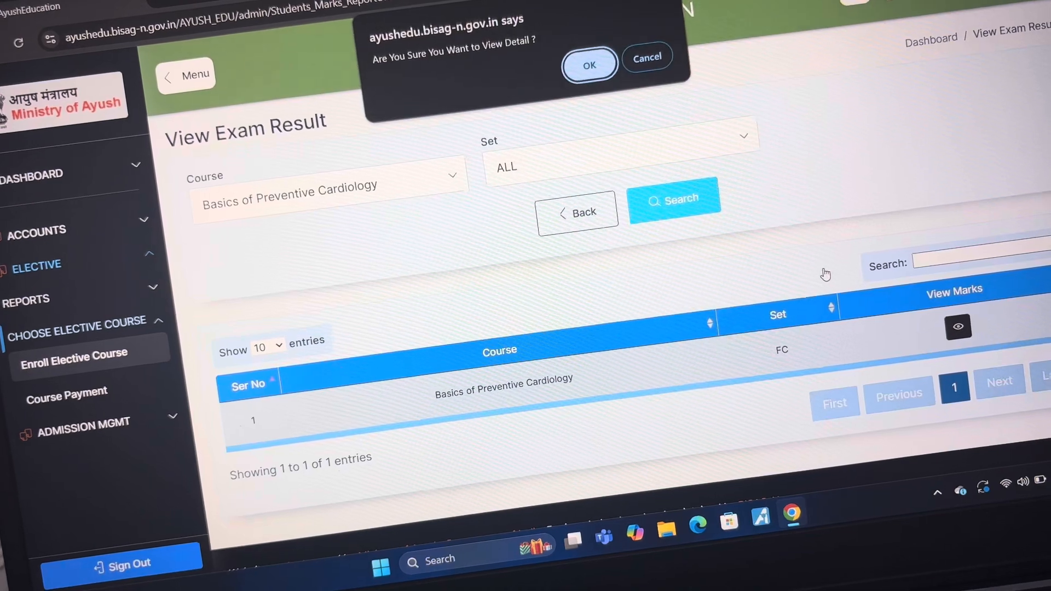
click(589, 65)
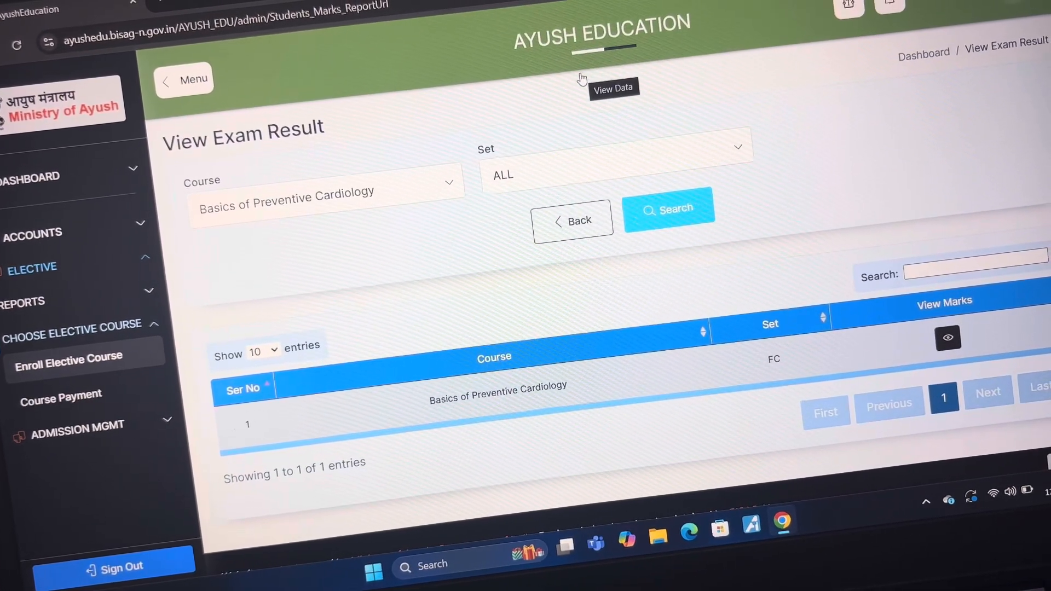
- Show the Student Marksheet with modules 1–5 scored 18, 18, 17, 15, 20
click(947, 337)
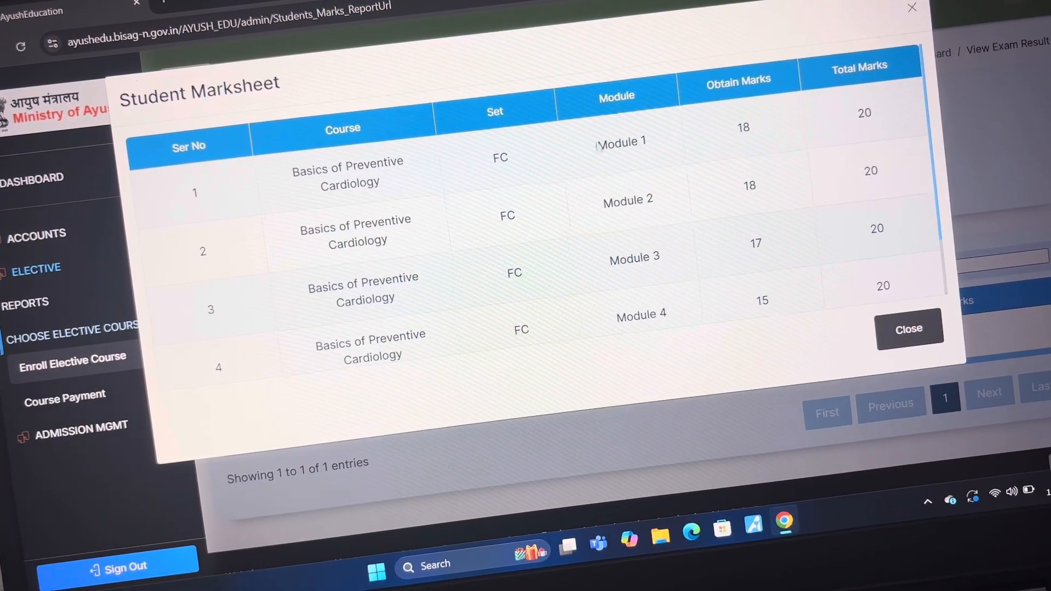
scroll(down, 3)
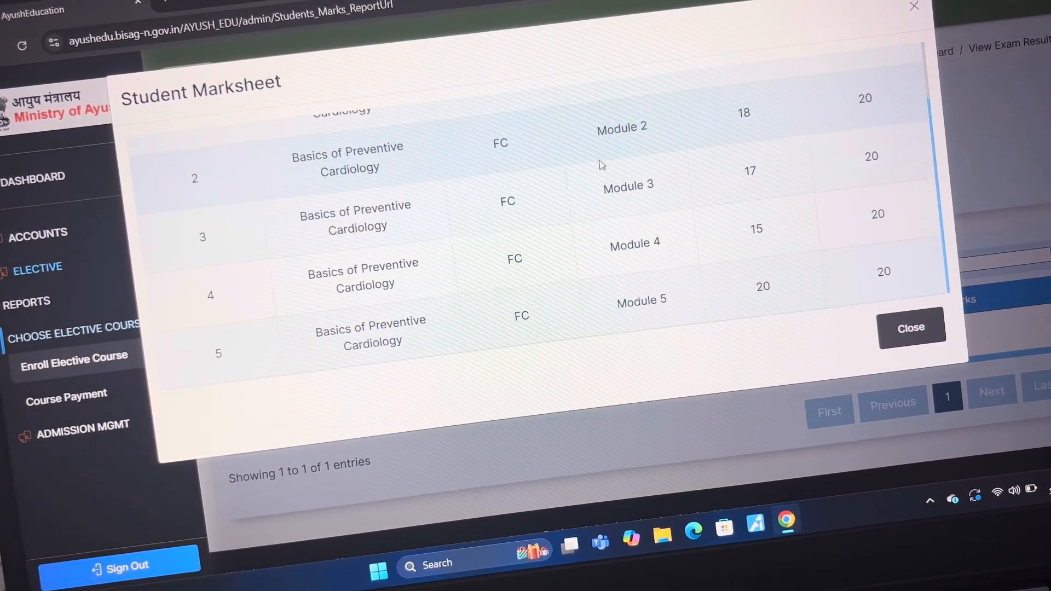